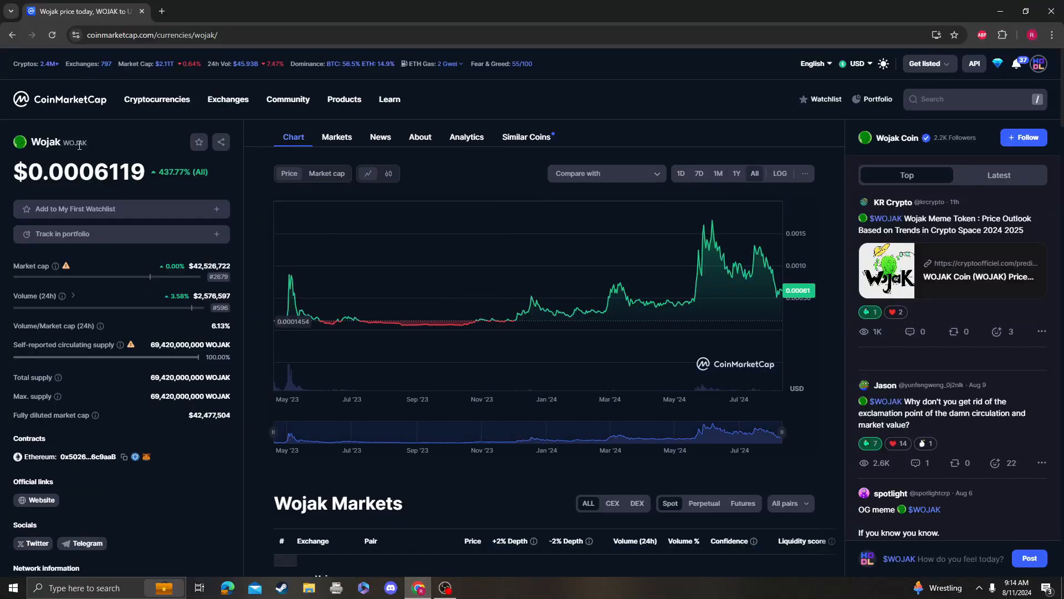
pyautogui.moveTo(612, 328)
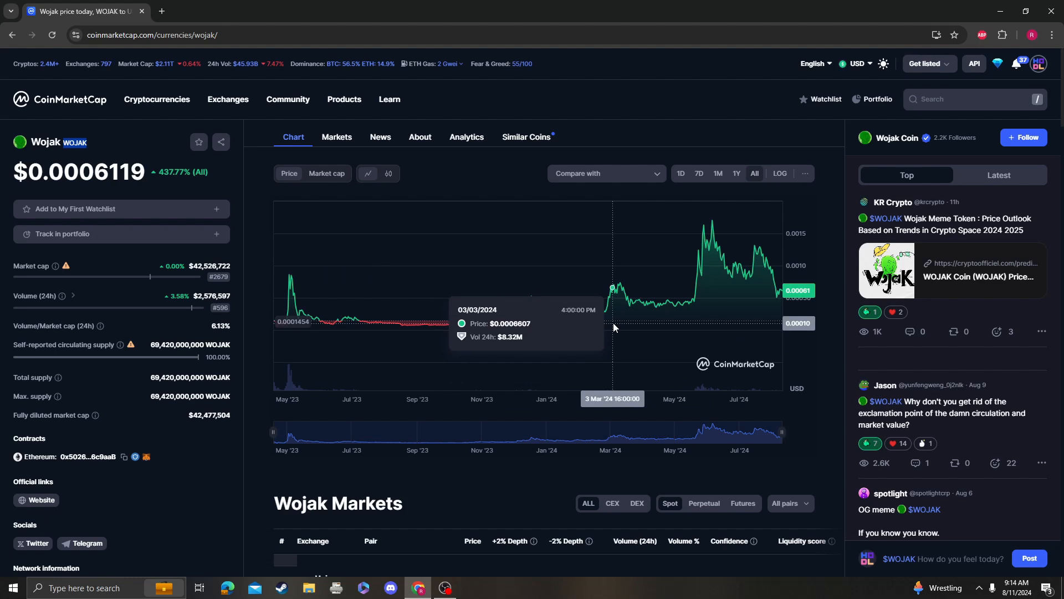
pyautogui.moveTo(869, 213)
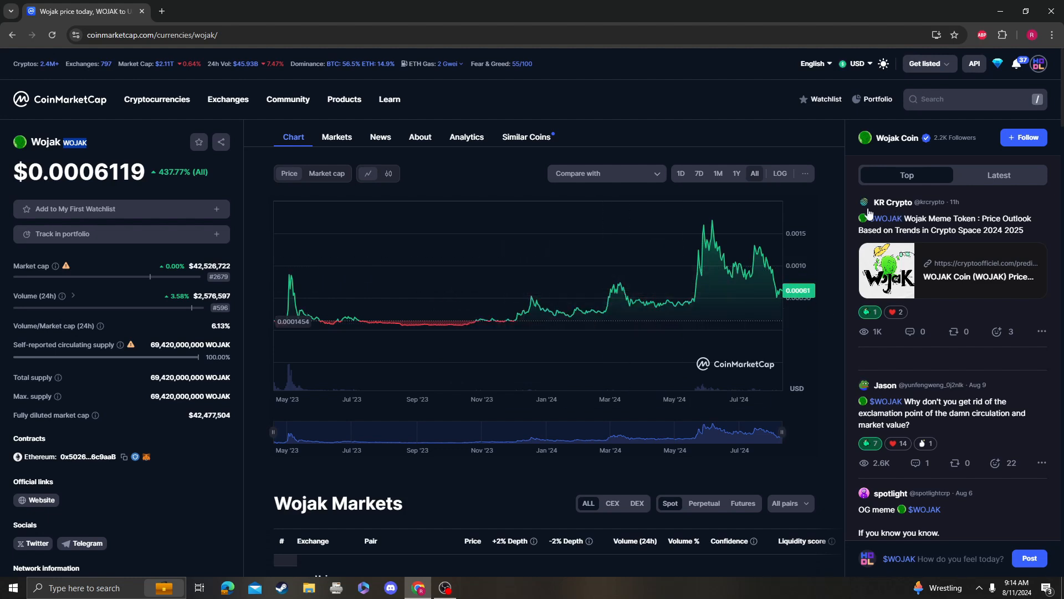
pyautogui.moveTo(930, 130)
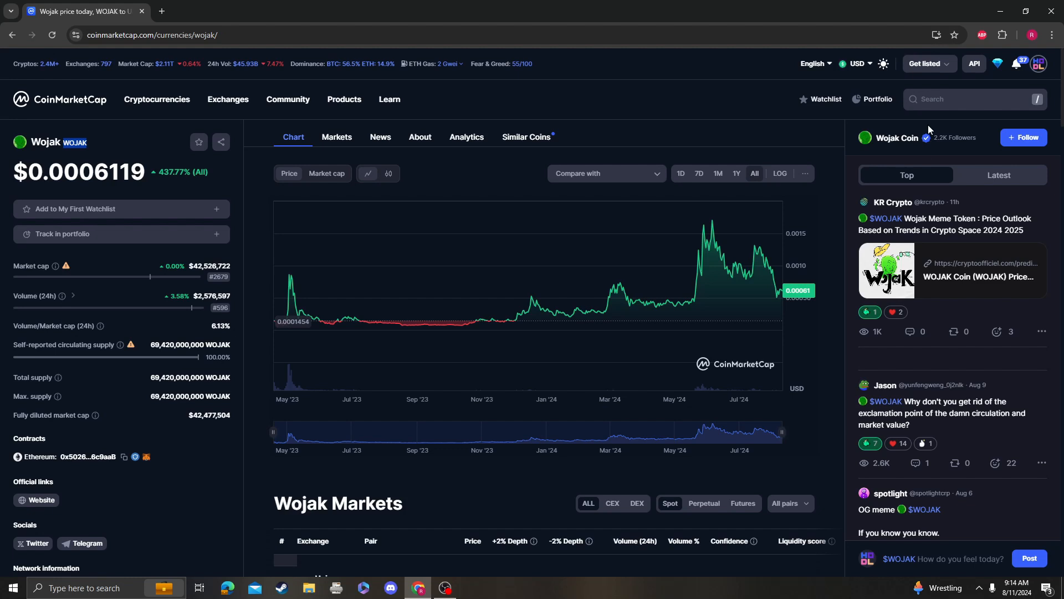
# Step: Open the Bitcoin price page from the recent searches in the coin search
pyautogui.click(971, 99)
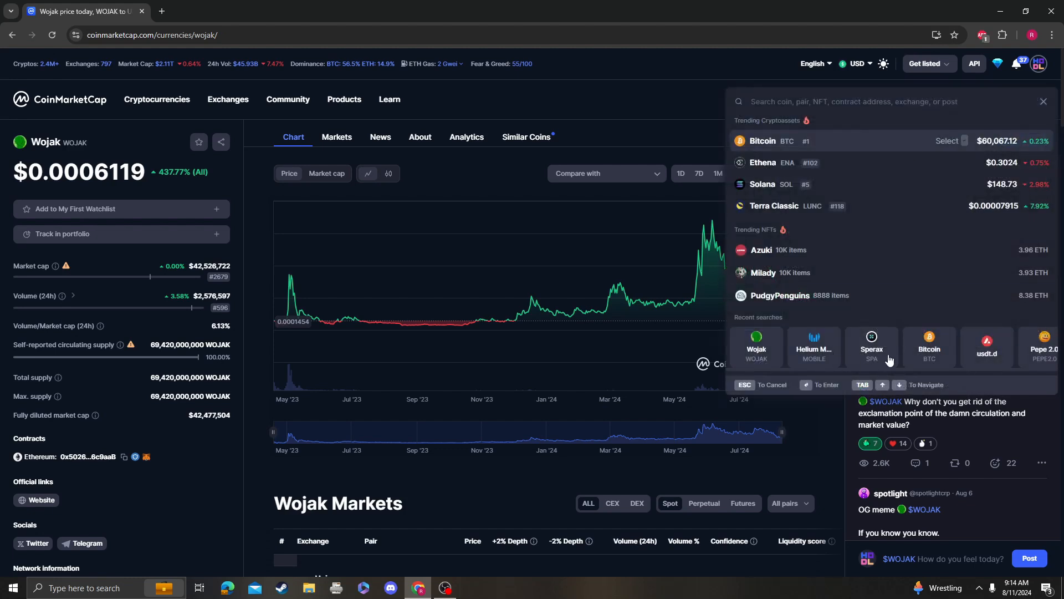
pyautogui.moveTo(929, 356)
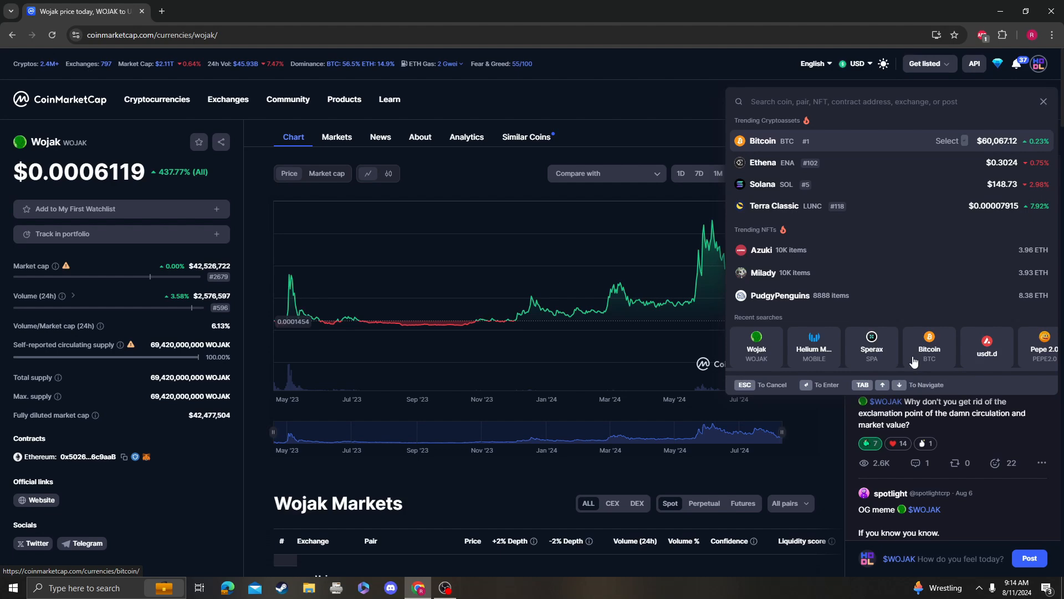
pyautogui.click(929, 349)
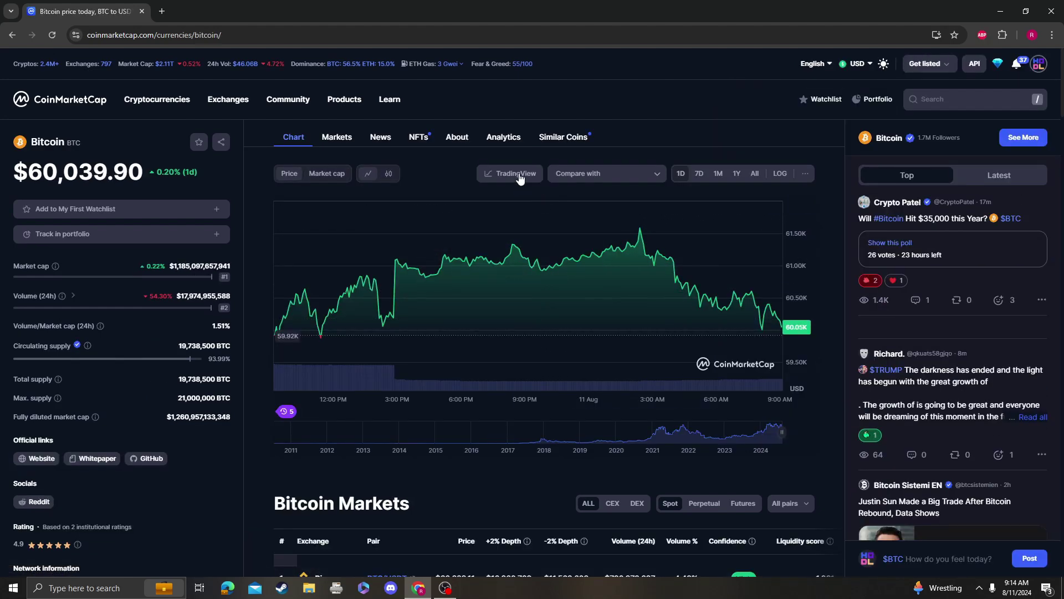
# Step: Load the WOJAKUSDT pair from MEXC in the full technical analysis chart
pyautogui.click(514, 173)
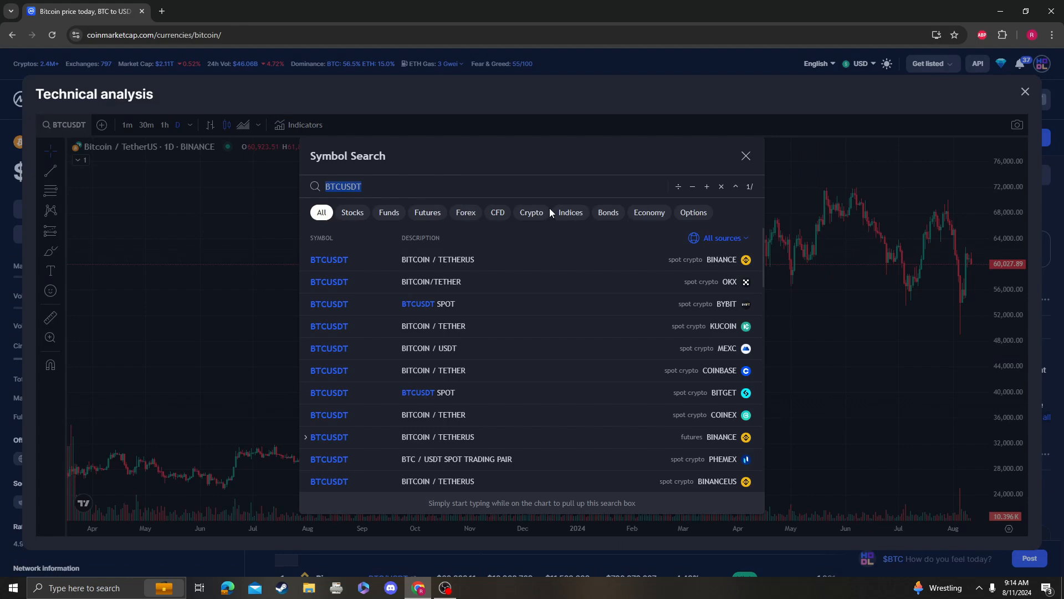
pyautogui.write('WOJAK')
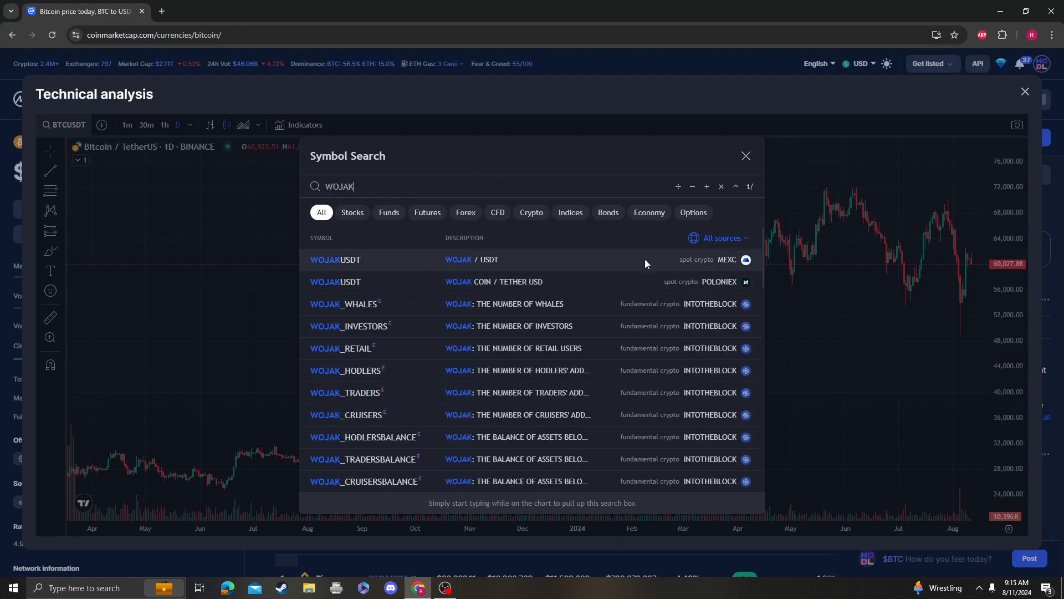
pyautogui.click(334, 260)
pyautogui.write('r')
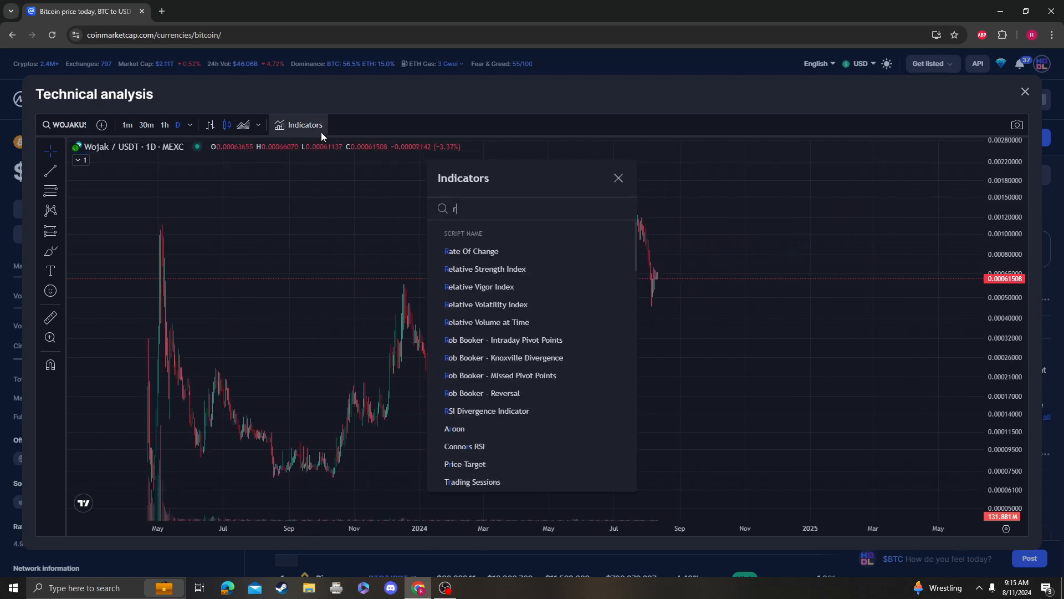
# Step: Add the Relative Strength Index indicator beneath the Wojak/USDT price chart
pyautogui.click(618, 178)
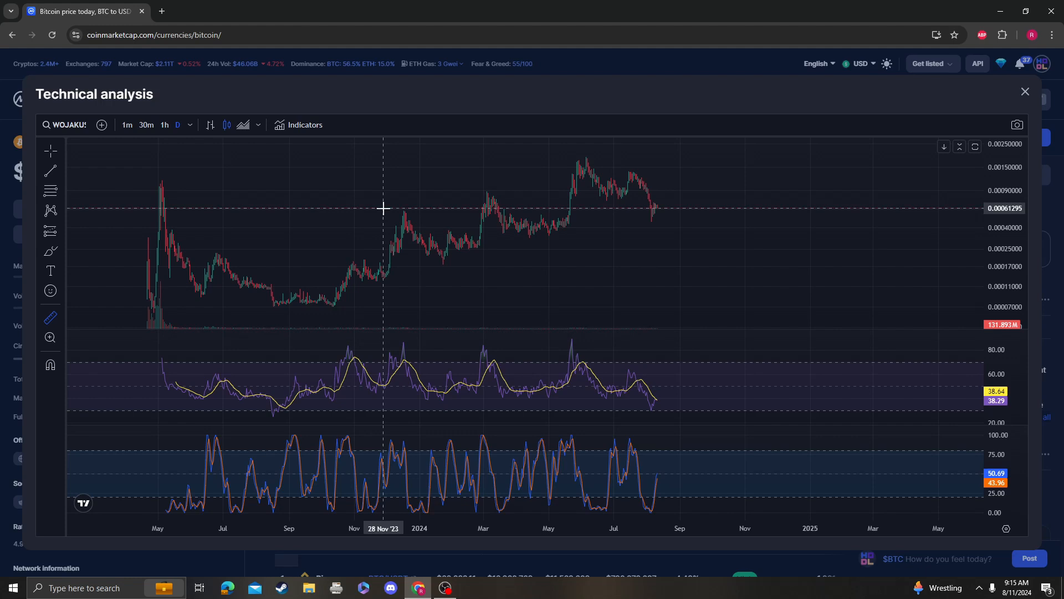
pyautogui.moveTo(102, 261)
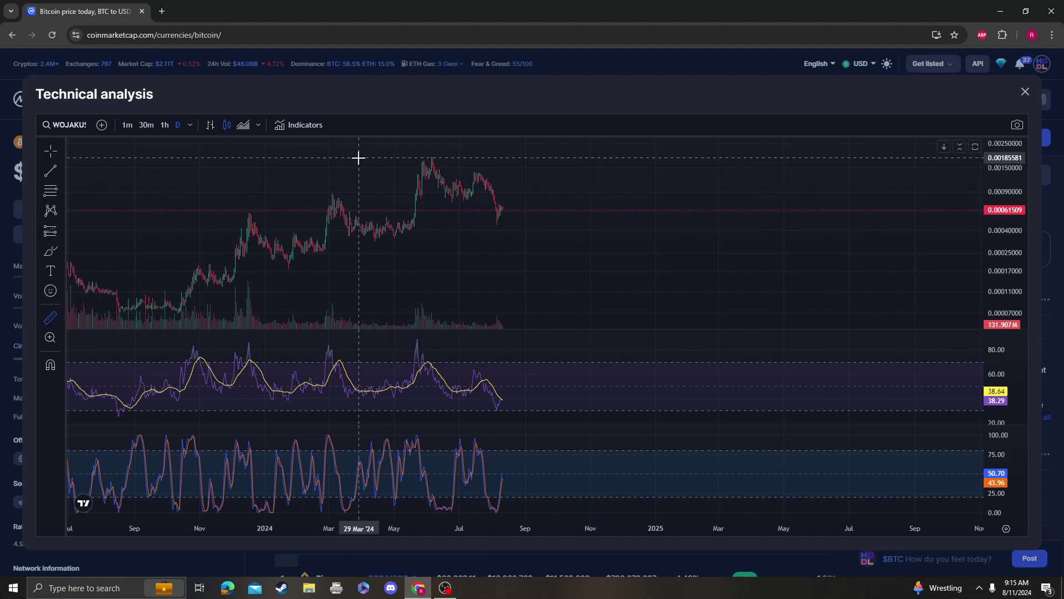
pyautogui.moveTo(362, 159)
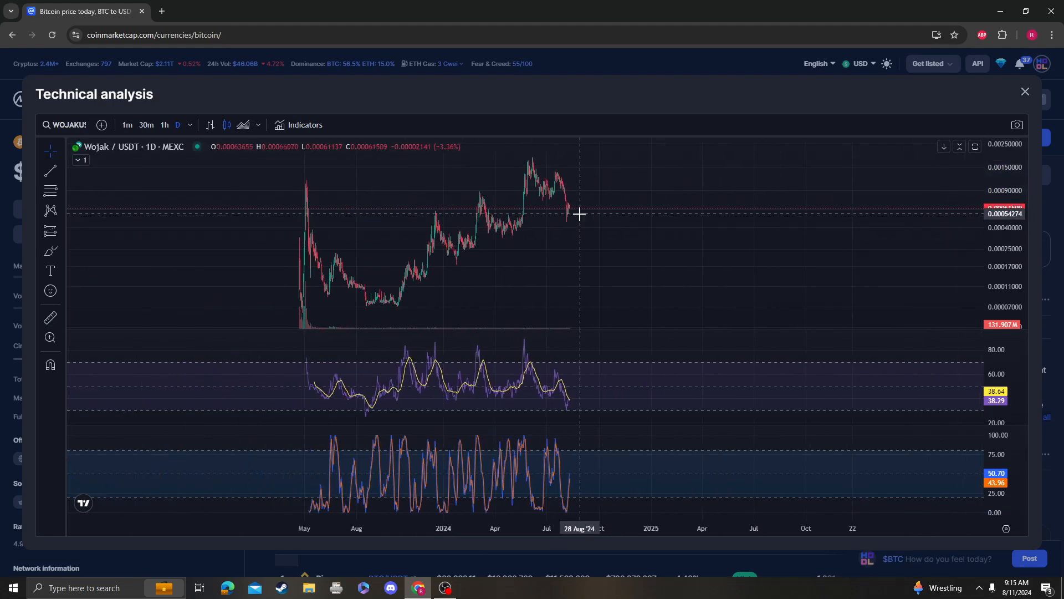
pyautogui.moveTo(60, 239)
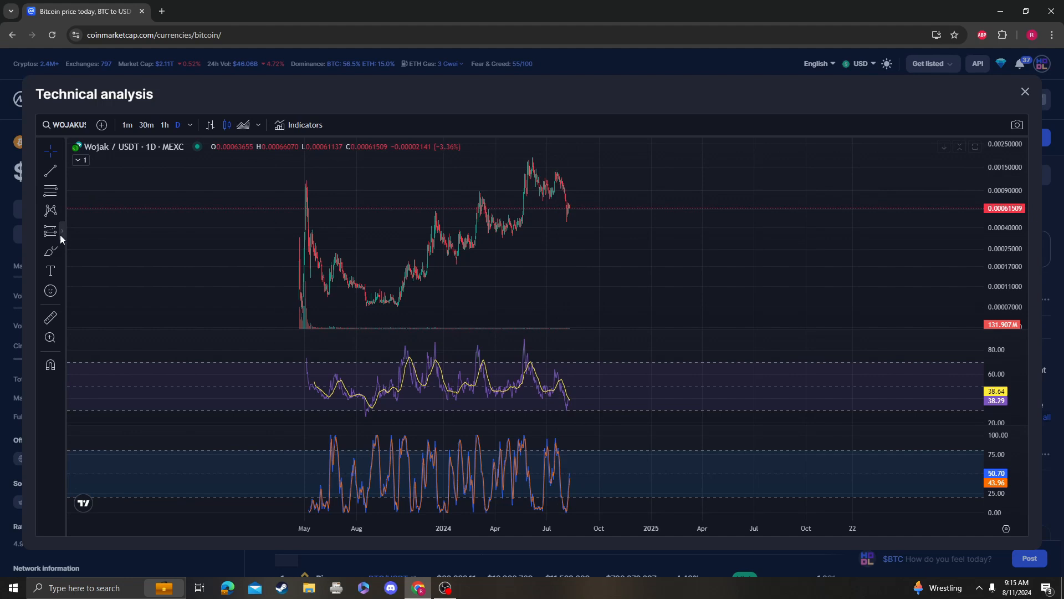
pyautogui.moveTo(581, 260)
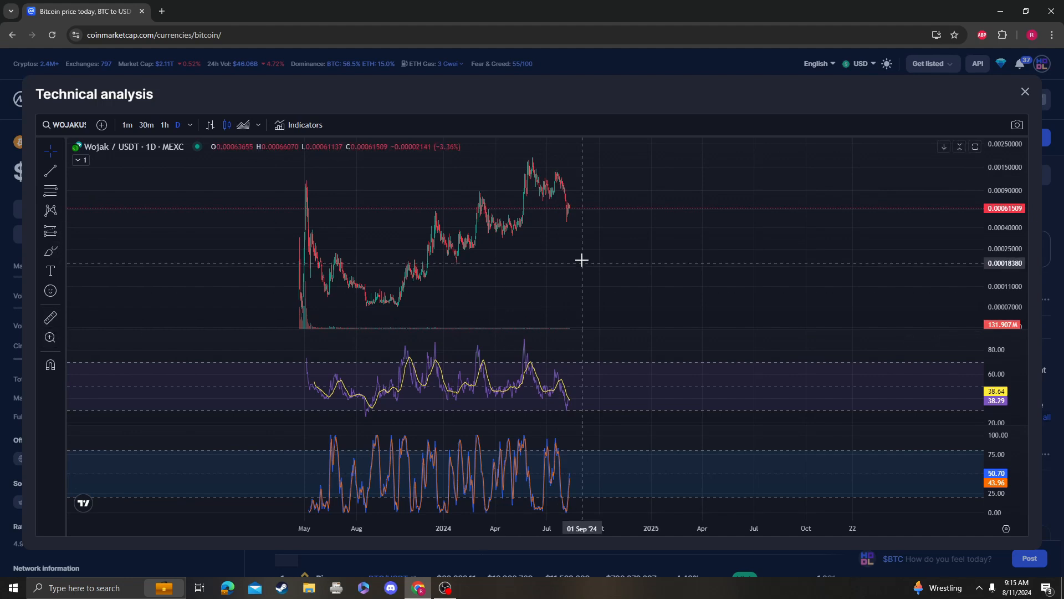
pyautogui.moveTo(53, 203)
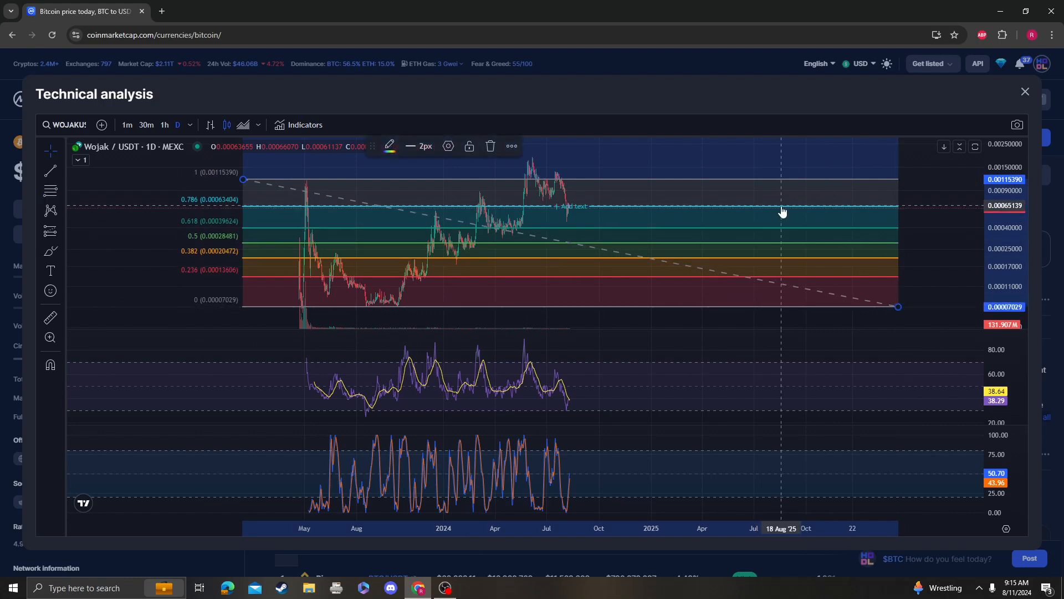
pyautogui.moveTo(832, 235)
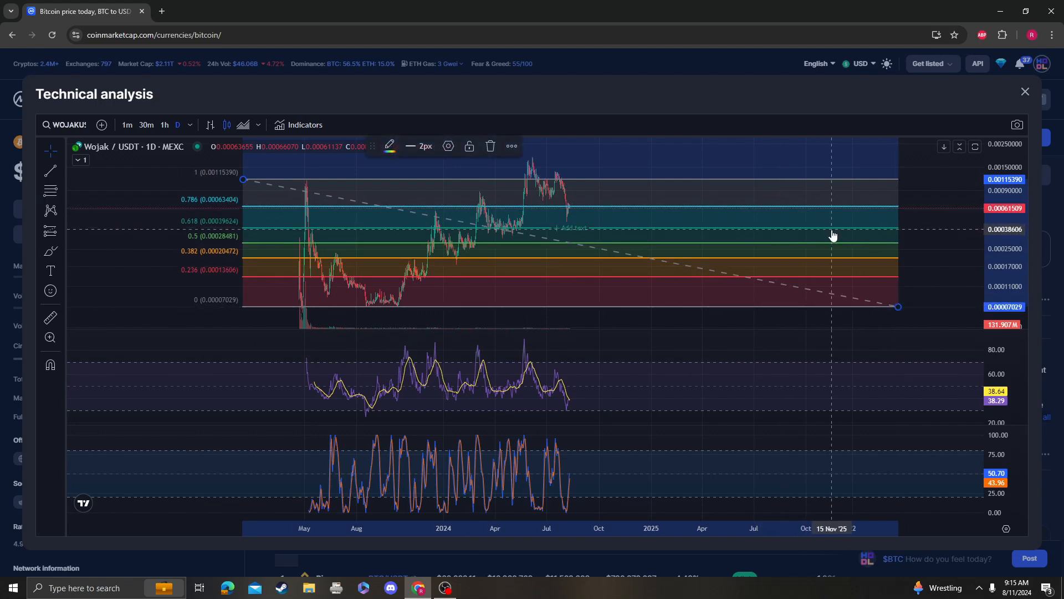
pyautogui.moveTo(900, 310)
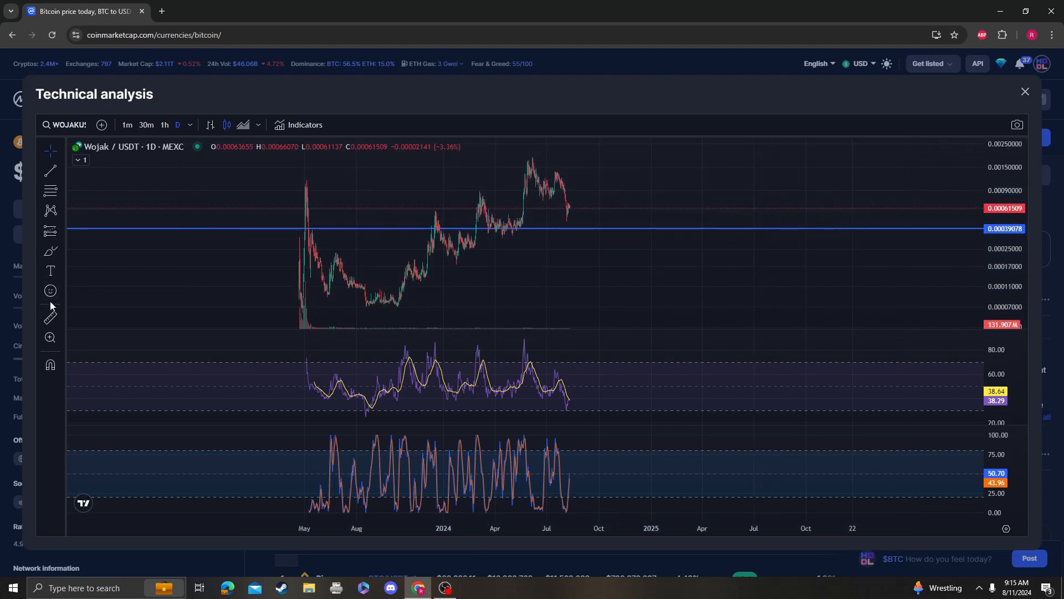
pyautogui.moveTo(503, 158)
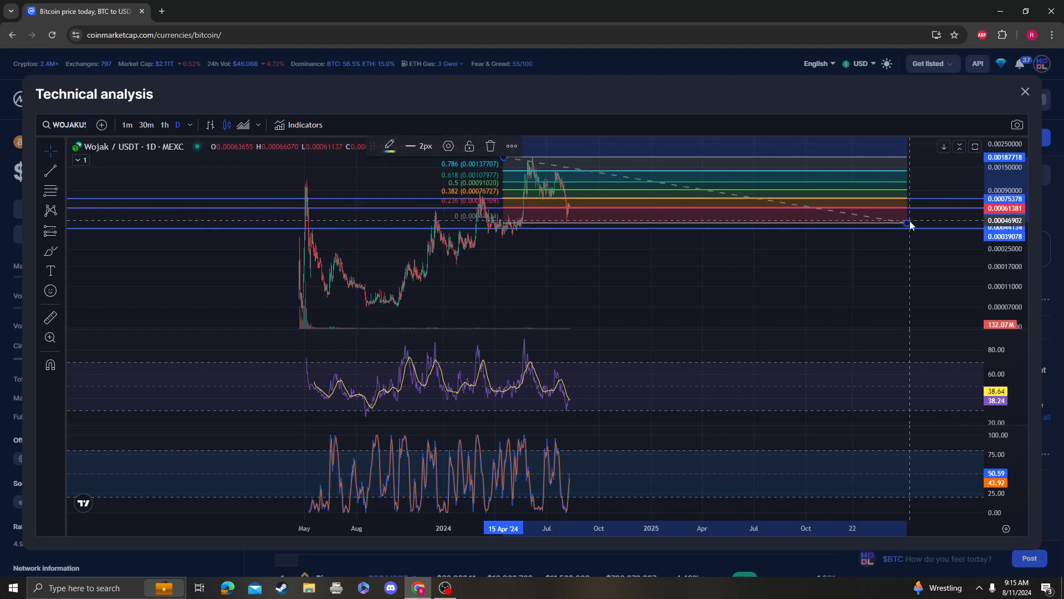
# Step: Remove the Fibonacci retracement drawing from the Wojak chart
pyautogui.click(50, 252)
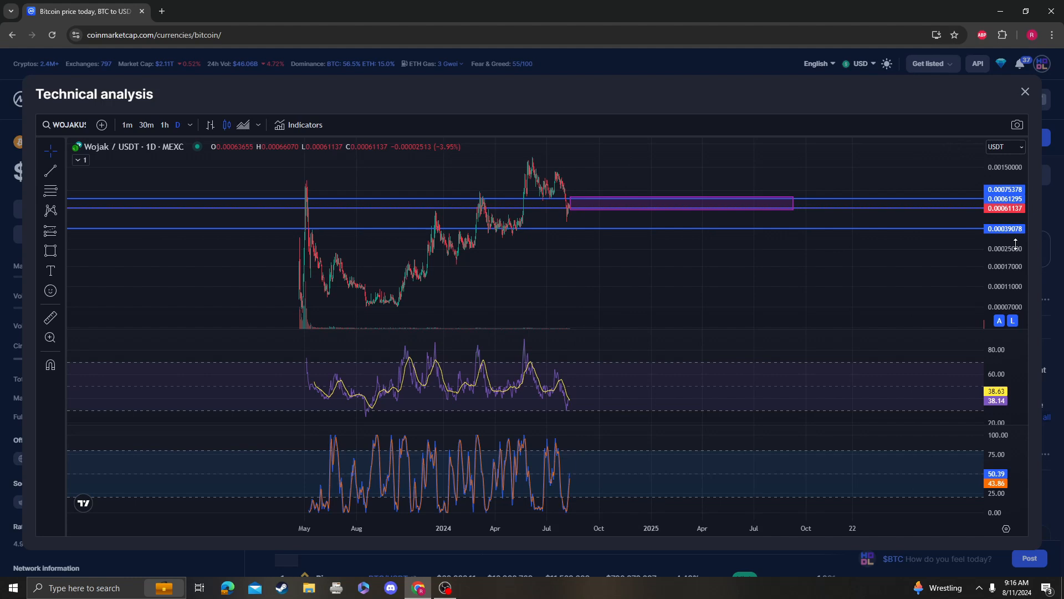
# Step: Switch to the freehand Brush tool from the brushes and shapes flyout
pyautogui.click(50, 251)
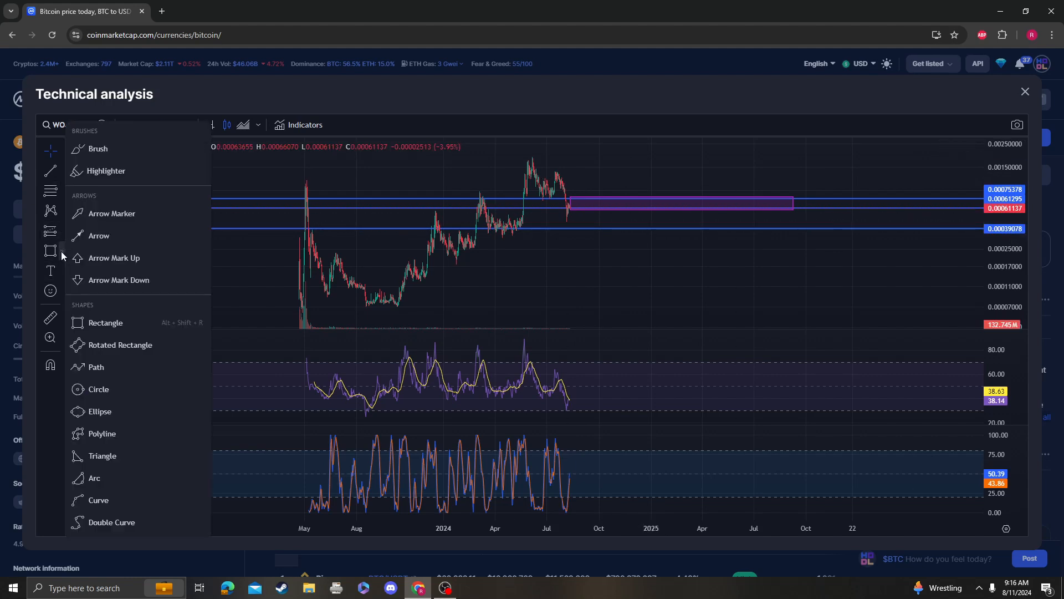
pyautogui.click(98, 147)
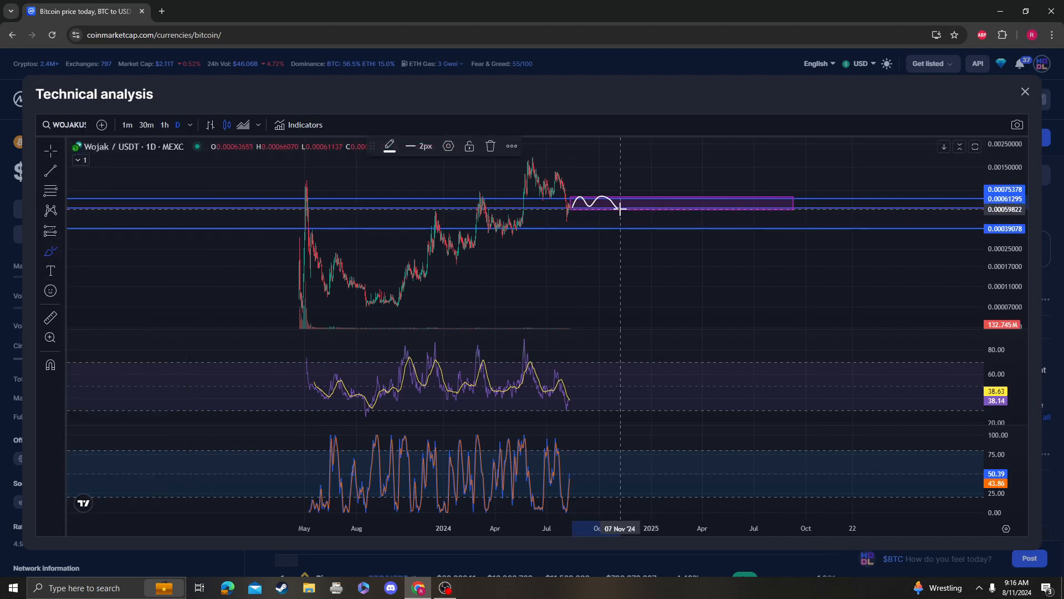
pyautogui.moveTo(634, 216)
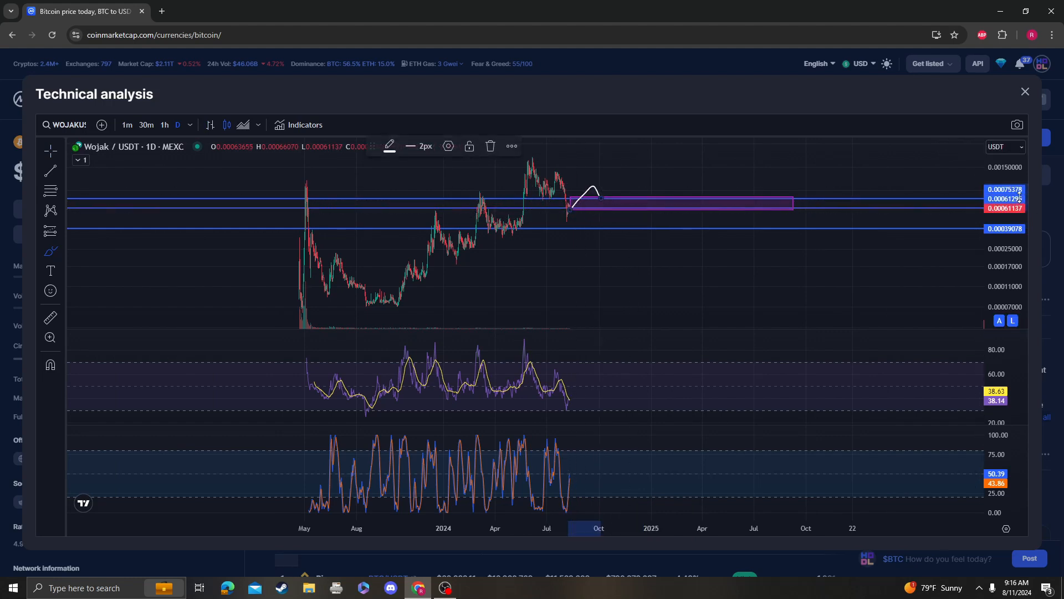
pyautogui.moveTo(606, 193)
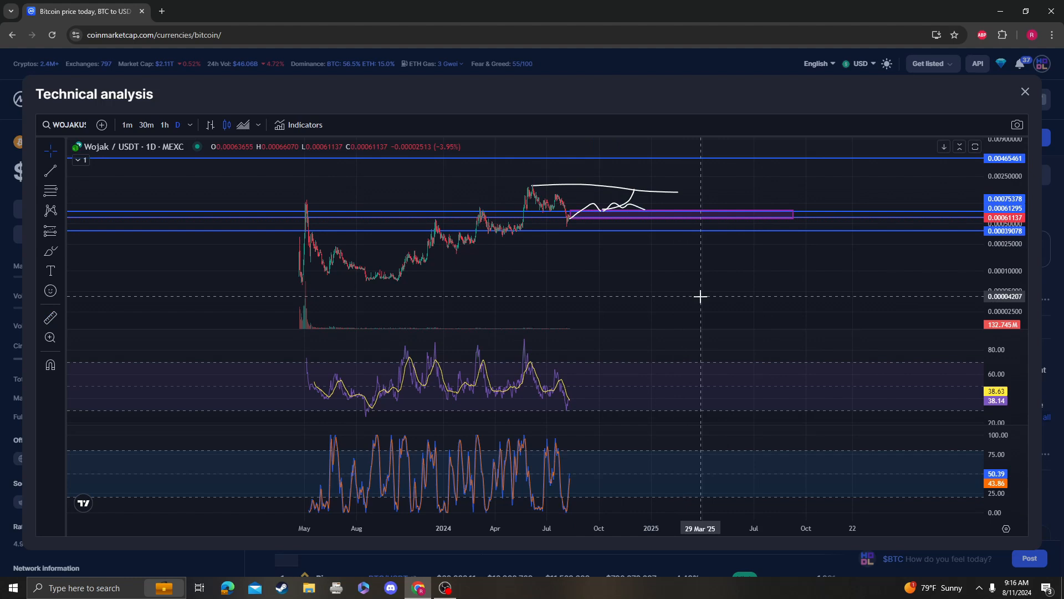
pyautogui.moveTo(591, 237)
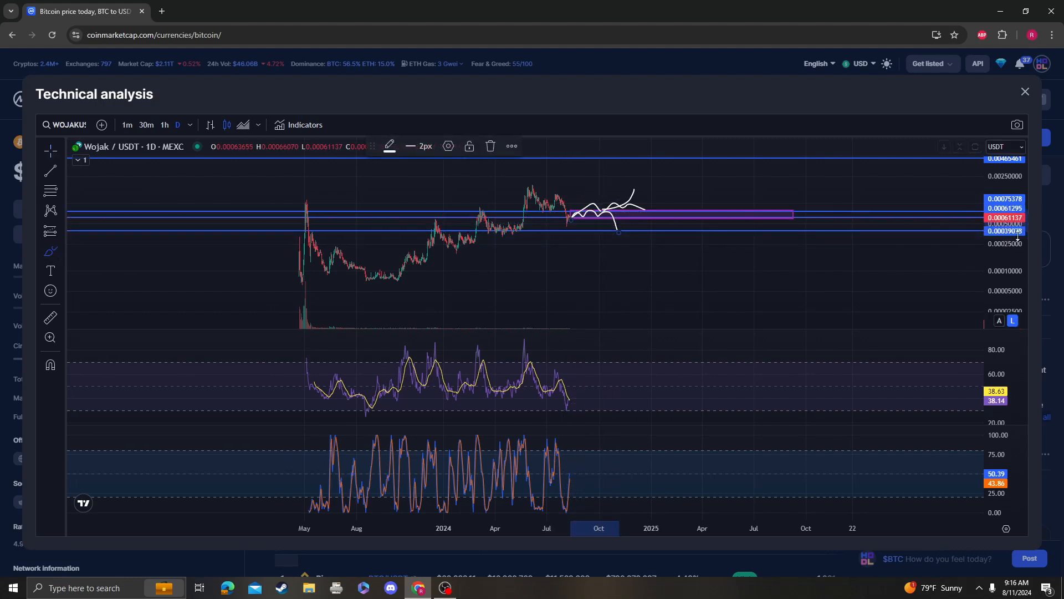
pyautogui.moveTo(726, 259)
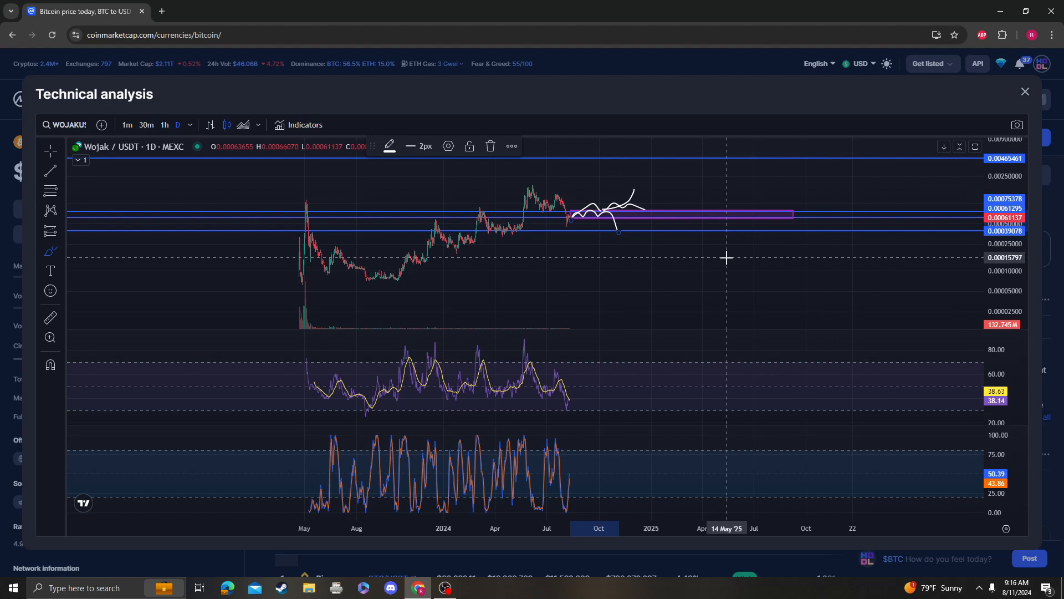
pyautogui.moveTo(791, 260)
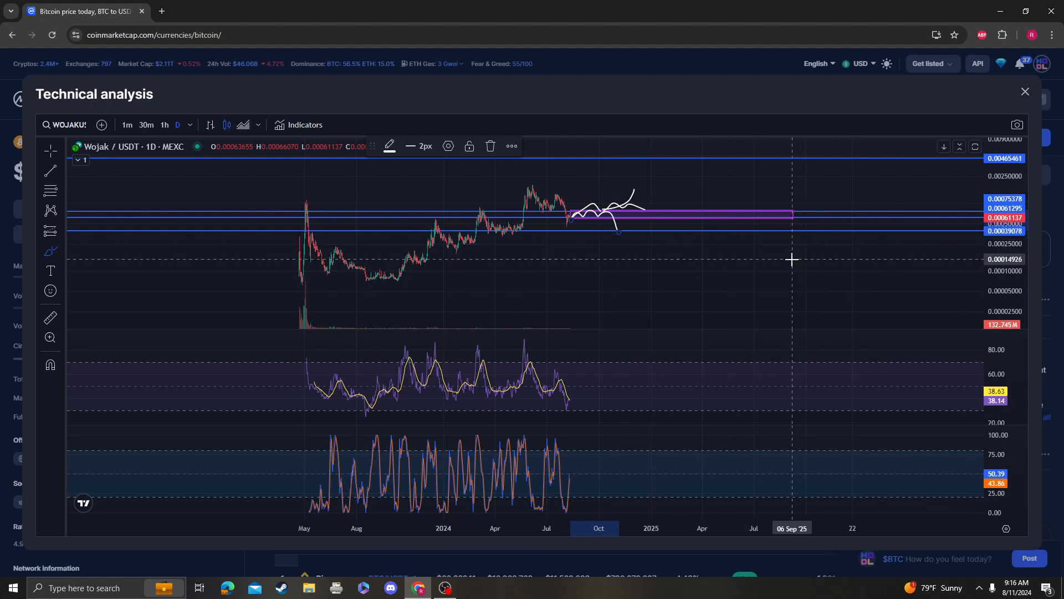
pyautogui.moveTo(592, 396)
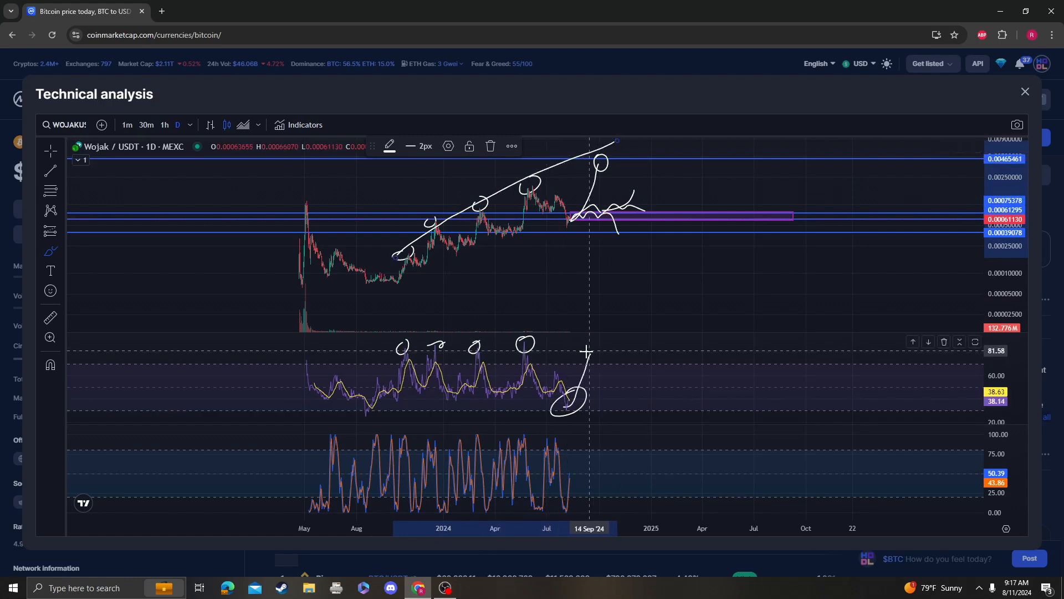
pyautogui.moveTo(637, 217)
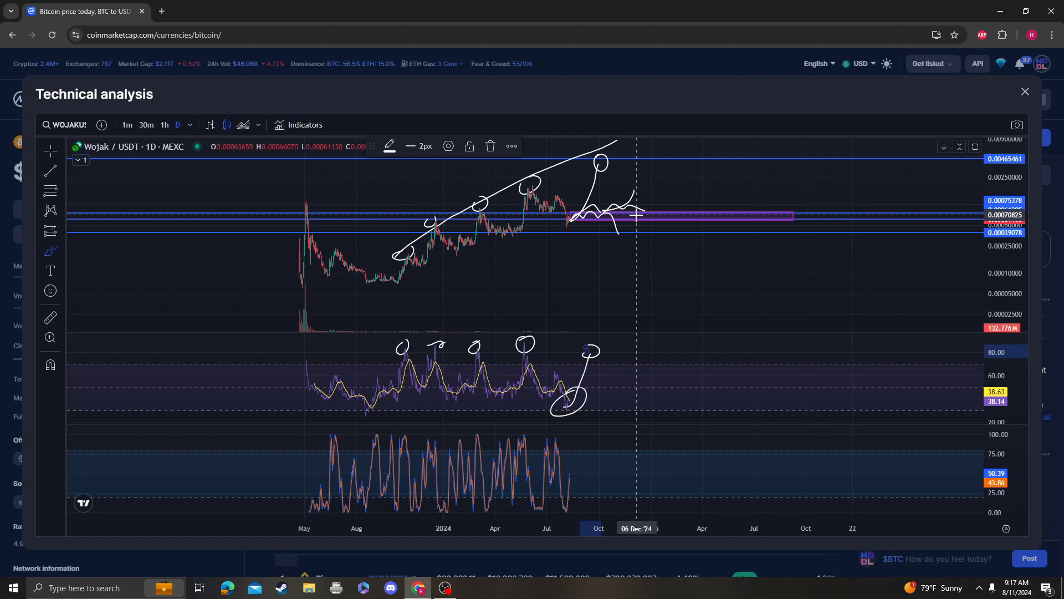
pyautogui.moveTo(592, 399)
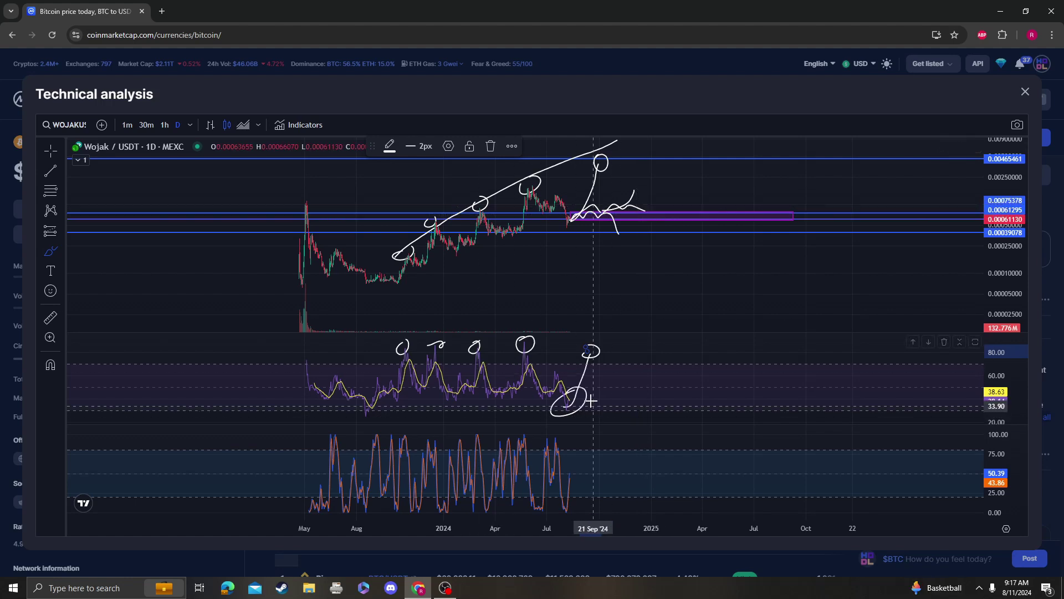
pyautogui.moveTo(668, 253)
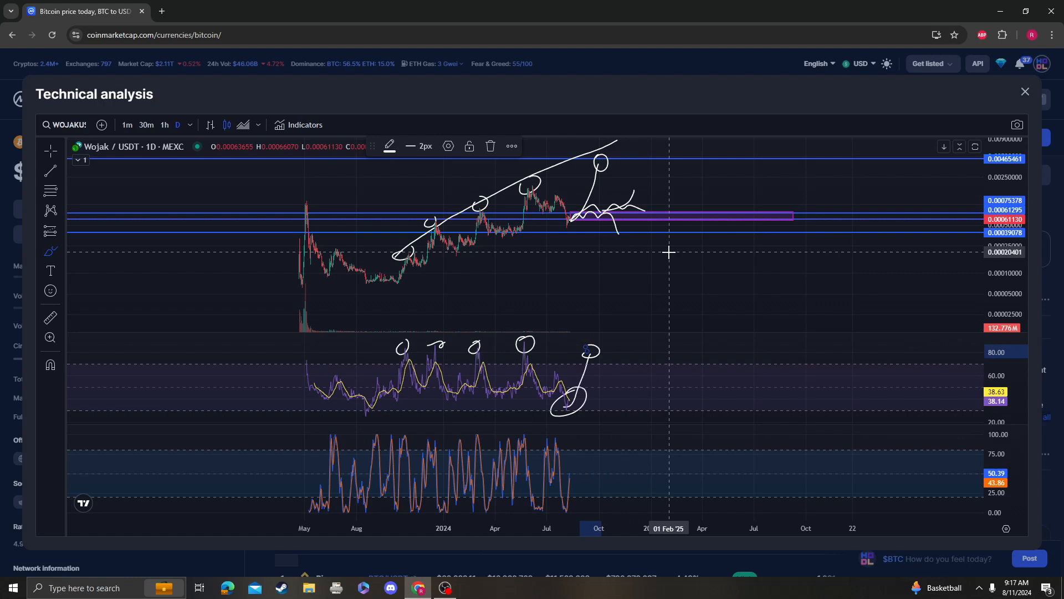
pyautogui.moveTo(609, 292)
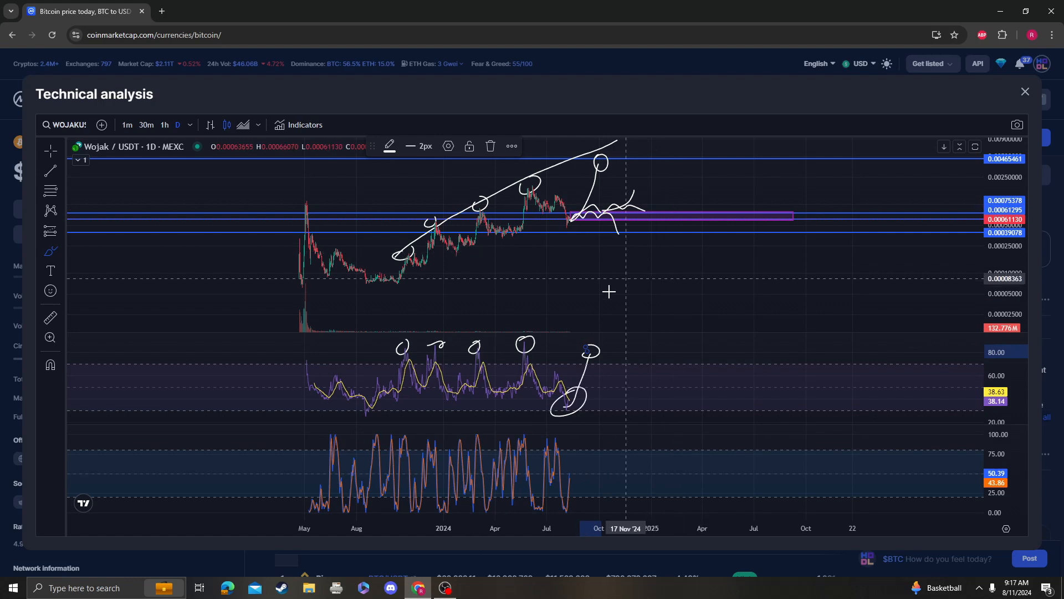